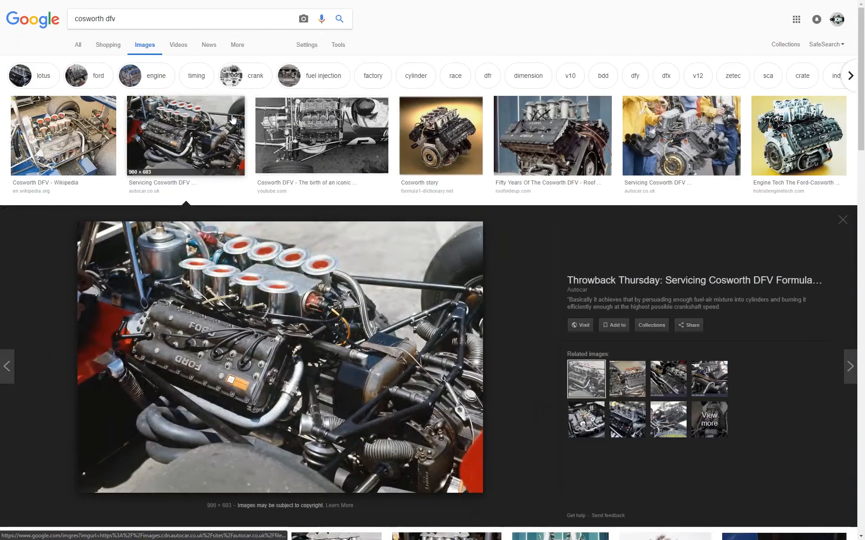
Step: Preview the hand-carried Cosworth DFV photo and the studio shot of the Ford-Cosworth DFV
left_click(684, 135)
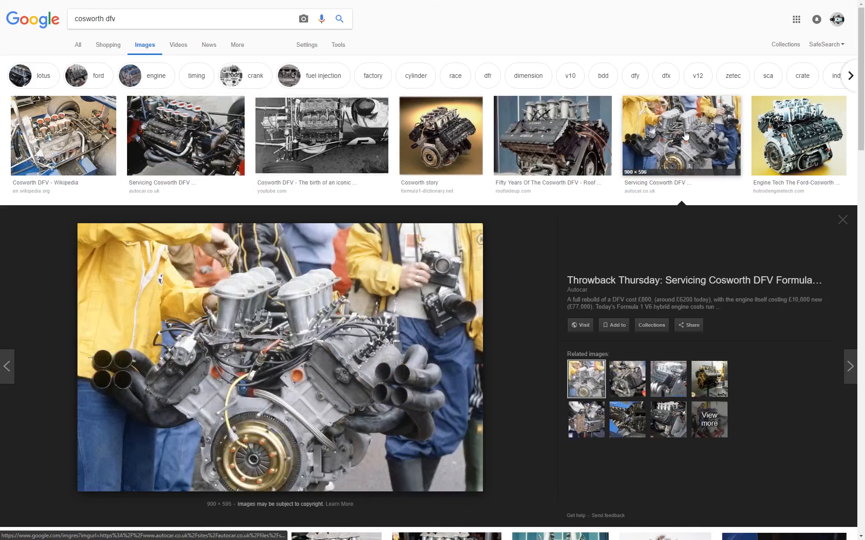
left_click(798, 136)
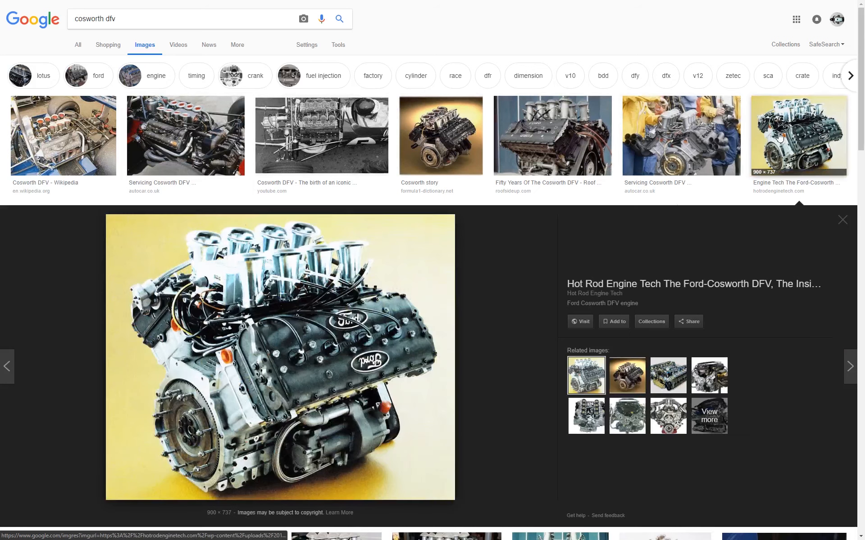
Step: Search 'brabham magnesium wheels' and preview a Brabham magnesium wheel photo
type("brabham magnesium wheels")
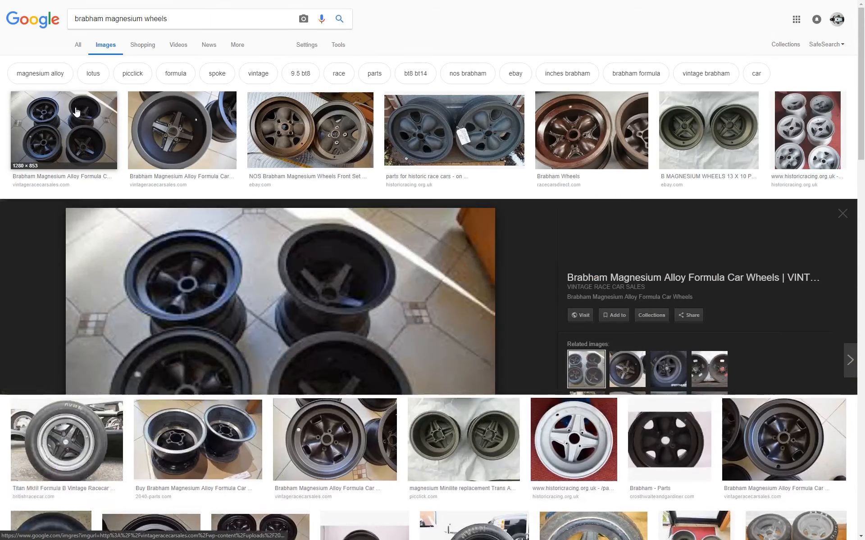
left_click(182, 129)
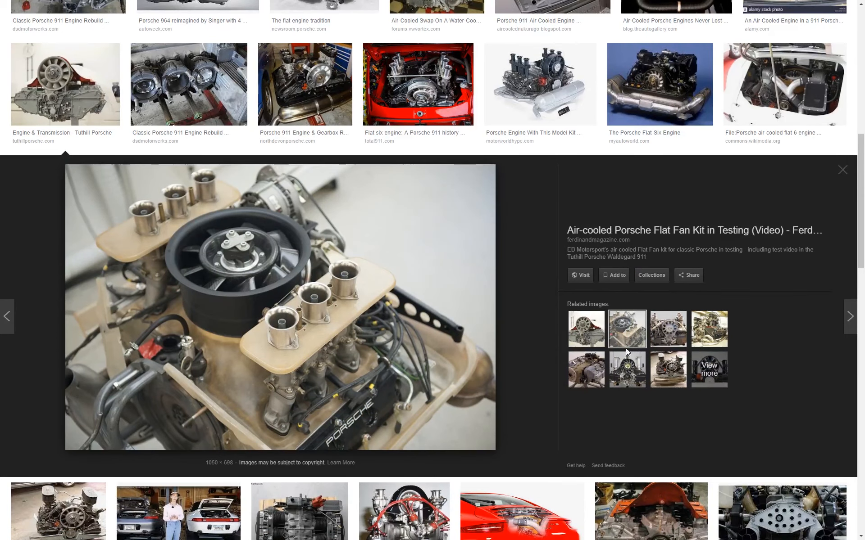
Step: Preview the red 911 flat-six, then view the Porsche Boxster 2003 cutaway and its source page
left_click(418, 84)
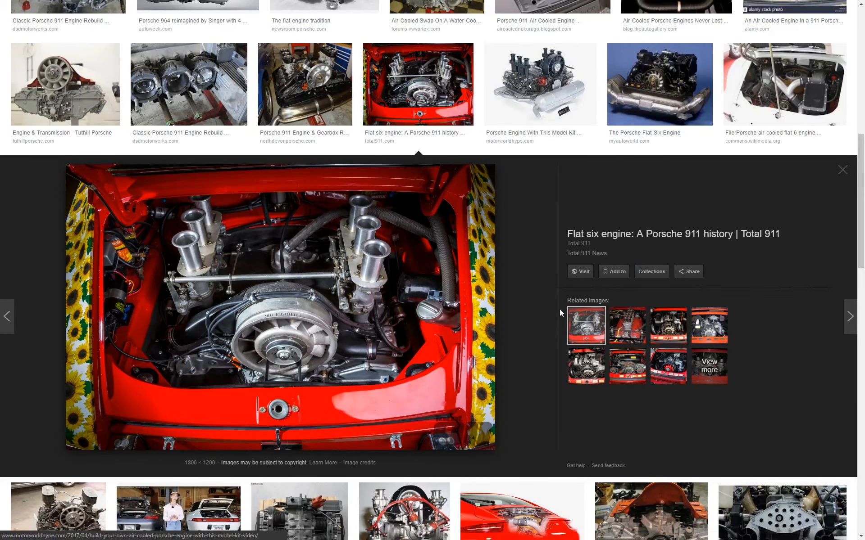
left_click(585, 365)
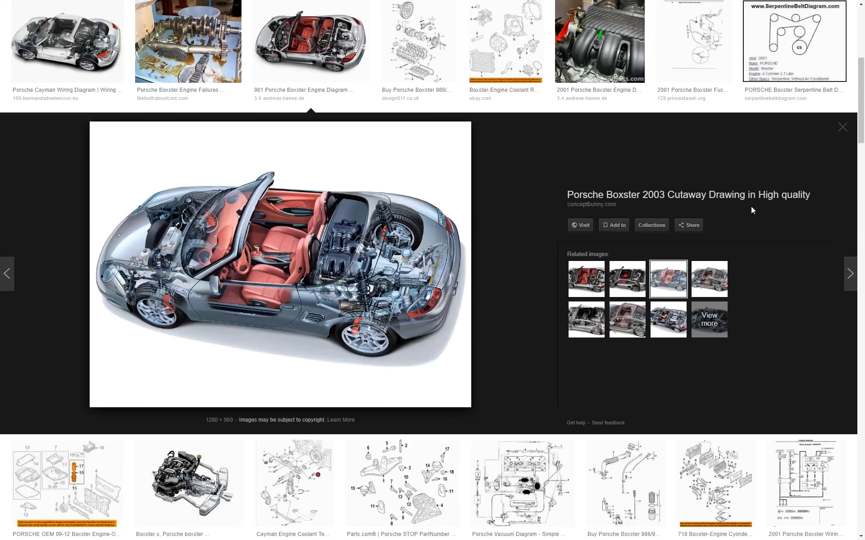
left_click(580, 225)
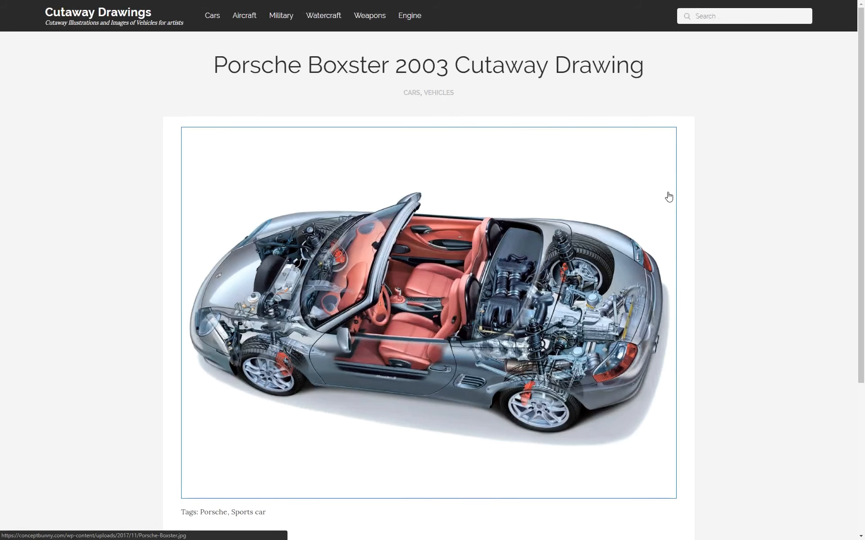
mouse_move(594, 332)
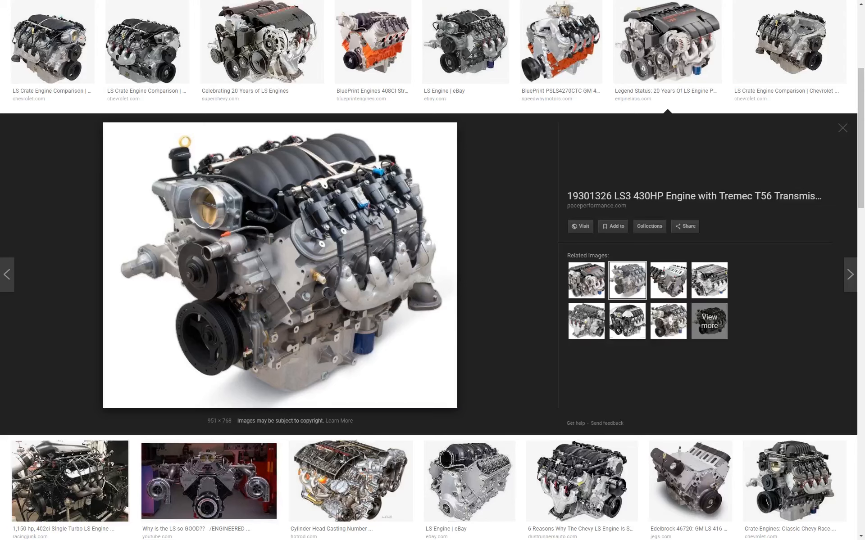
mouse_move(810, 332)
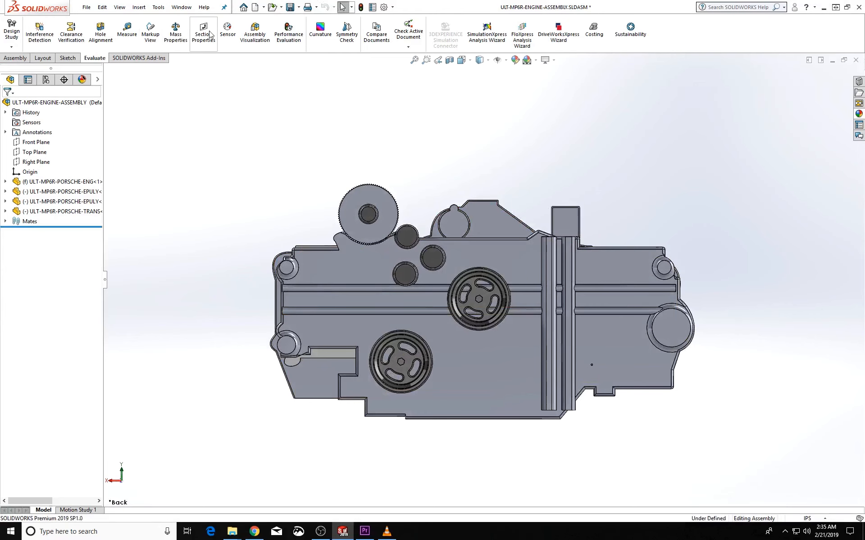
Step: Switch to the browser tab with the Ultimatecarpage.com Brabham BT24 Repco specifications
left_click(175, 31)
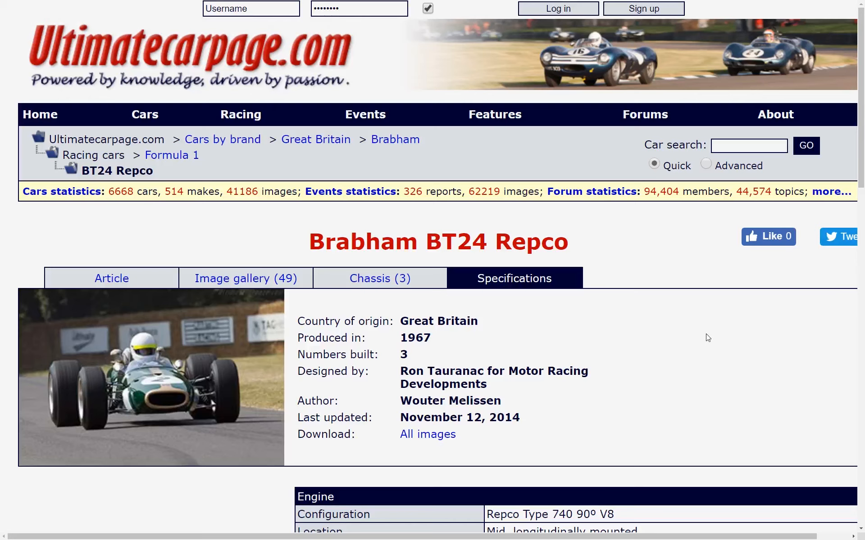
Step: Scroll to the BT24 Repco Engine table, then view a BAC Mono image result
scroll("down", 3)
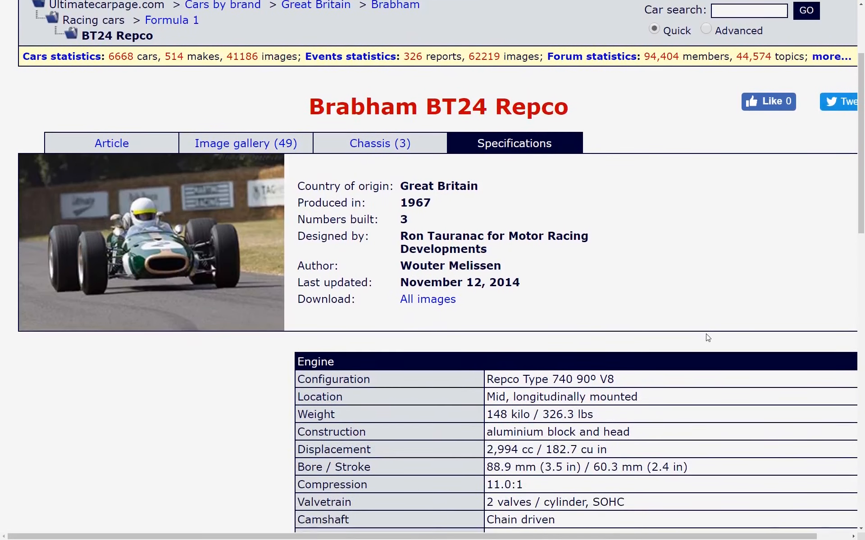
scroll("down", 3)
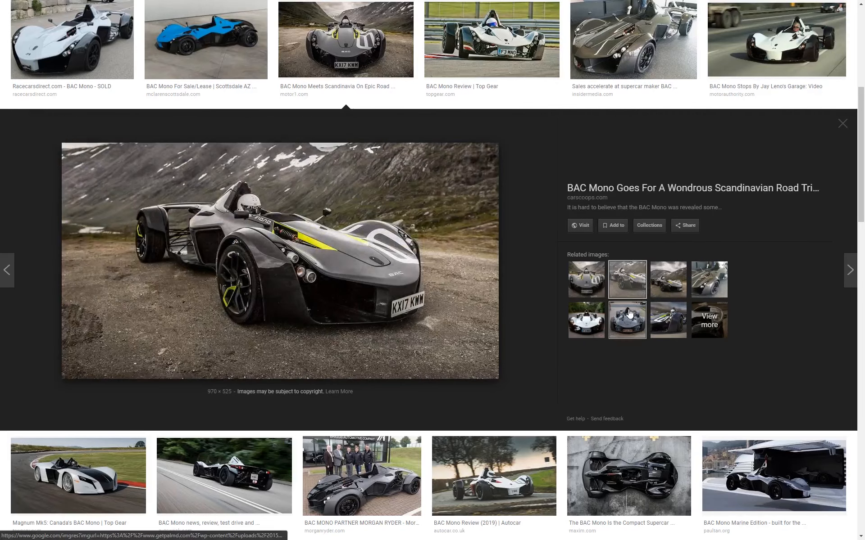
left_click(627, 320)
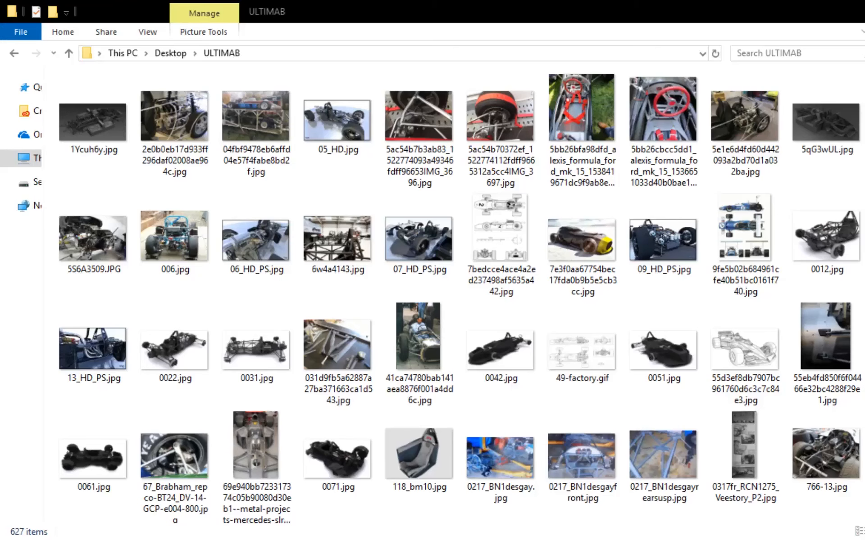
Step: Scroll through the thumbnails of the 627 reference images in the ULTIMAB folder
scroll("down", 3)
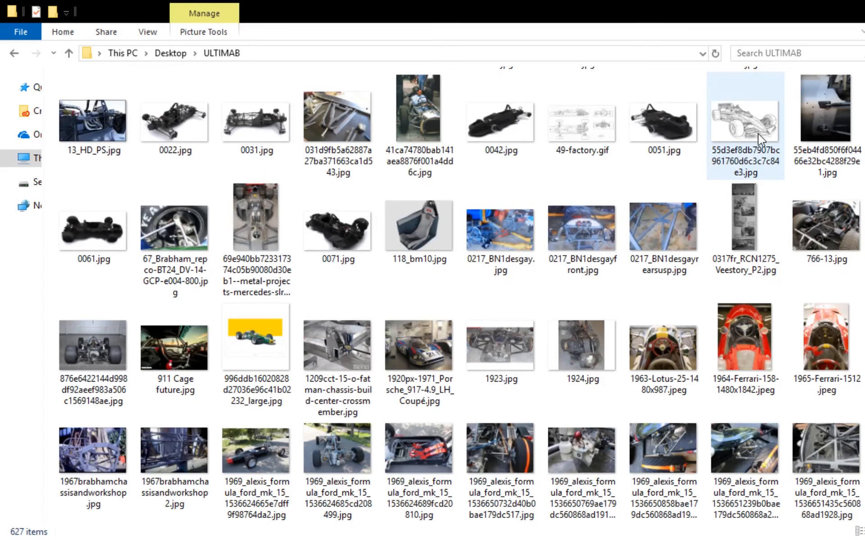
scroll("down", 3)
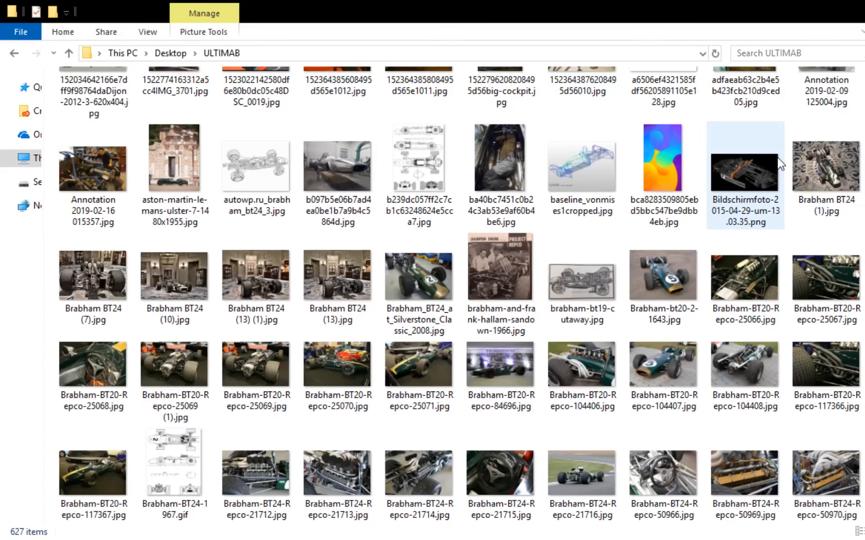
scroll("down", 3)
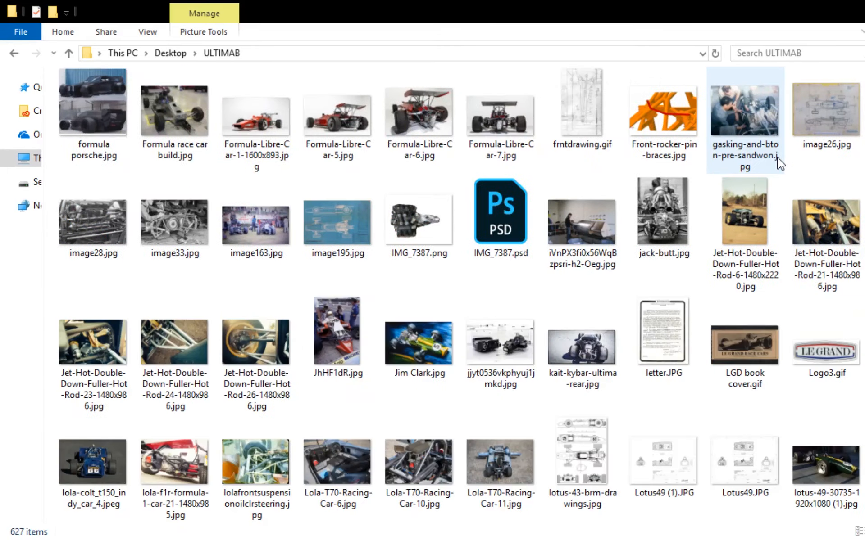
scroll("down", 3)
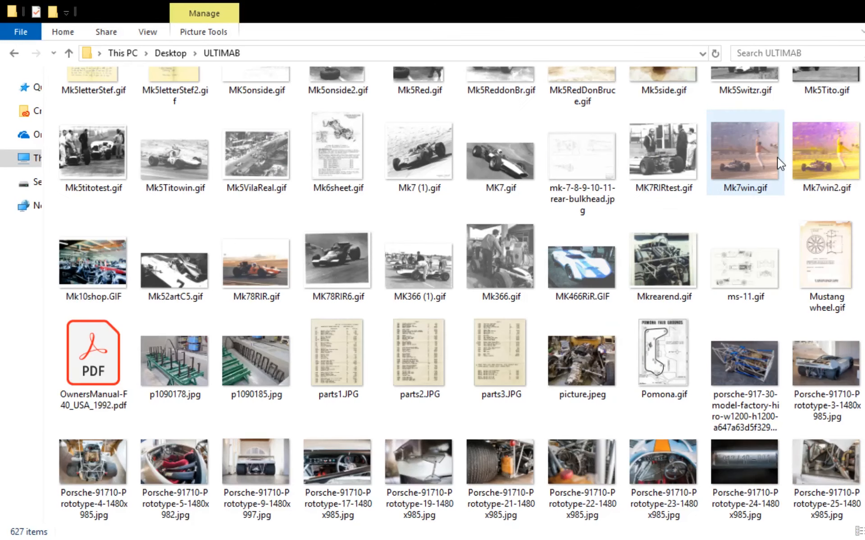
scroll("down", 3)
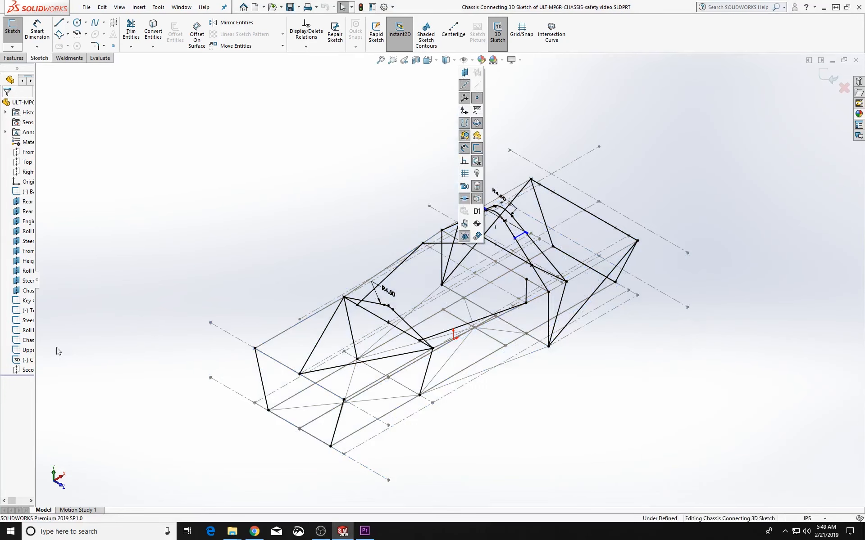
left_click(28, 359)
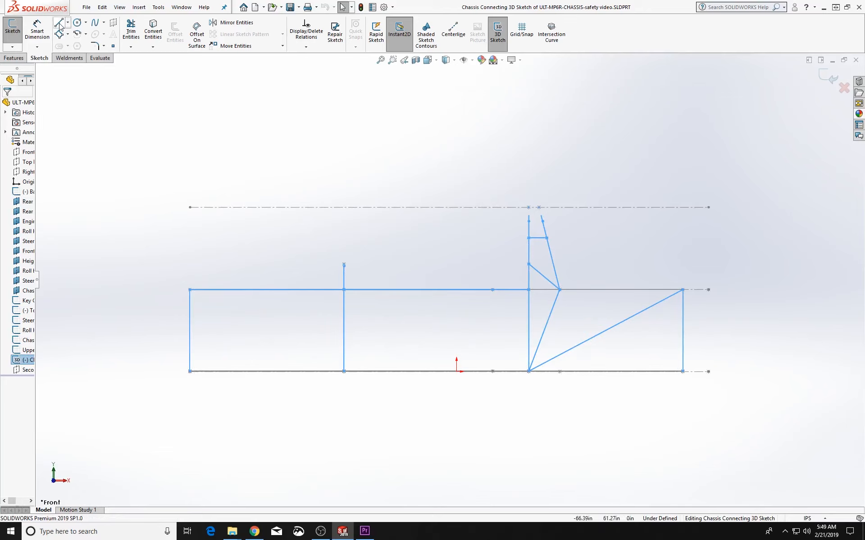
left_click(60, 22)
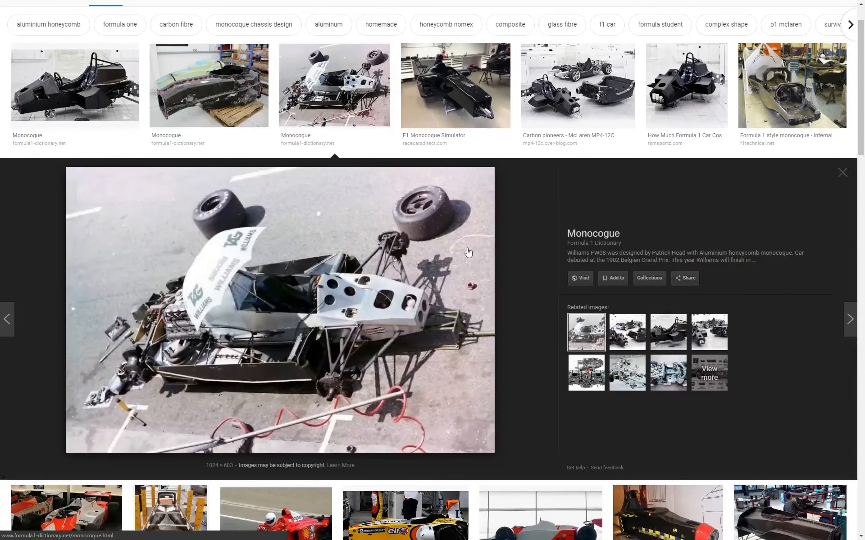
Step: Enlarge the McLaren carbon monocoque chassis photo and a related image beside it
left_click(627, 331)
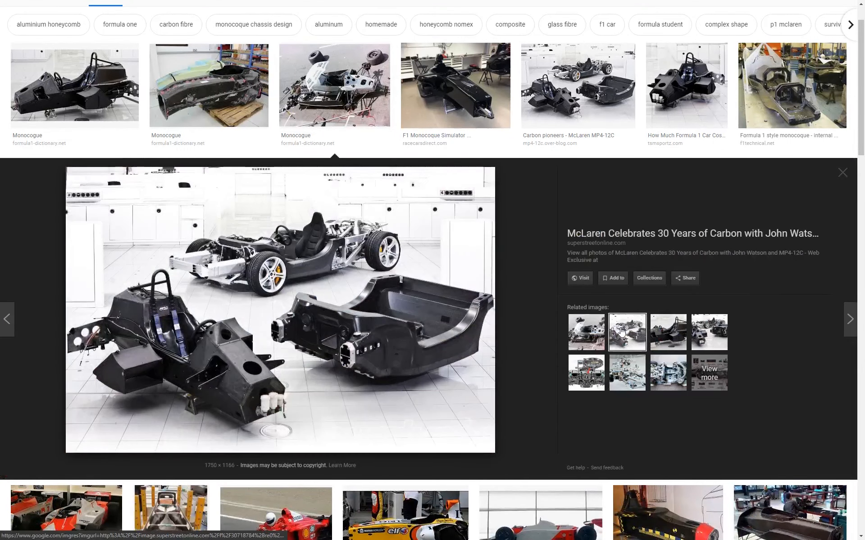
left_click(668, 332)
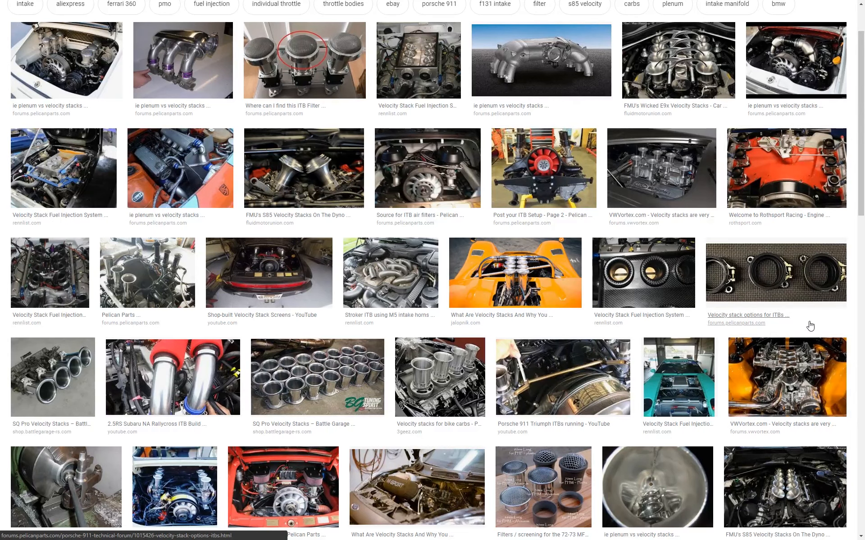
mouse_move(568, 191)
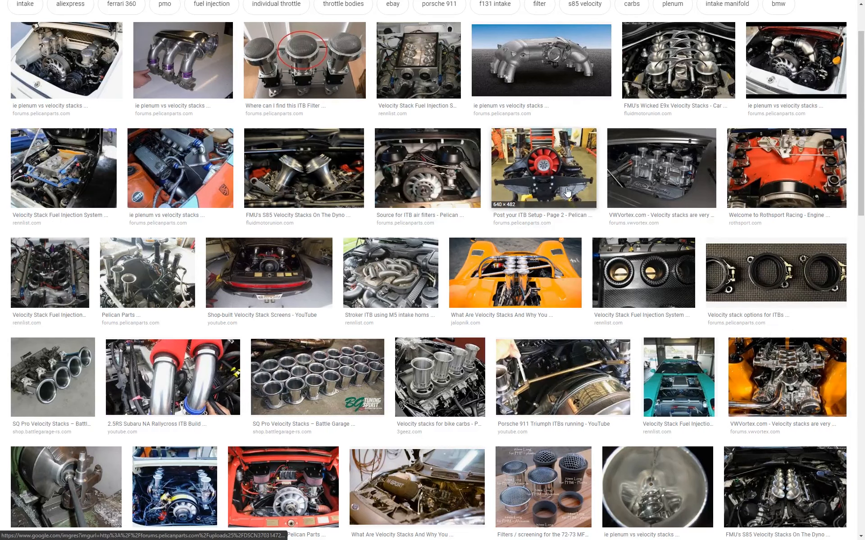
Step: Preview the Porsche ITB velocity stack setup and the AEM Infinity standalone ECU photos
left_click(543, 167)
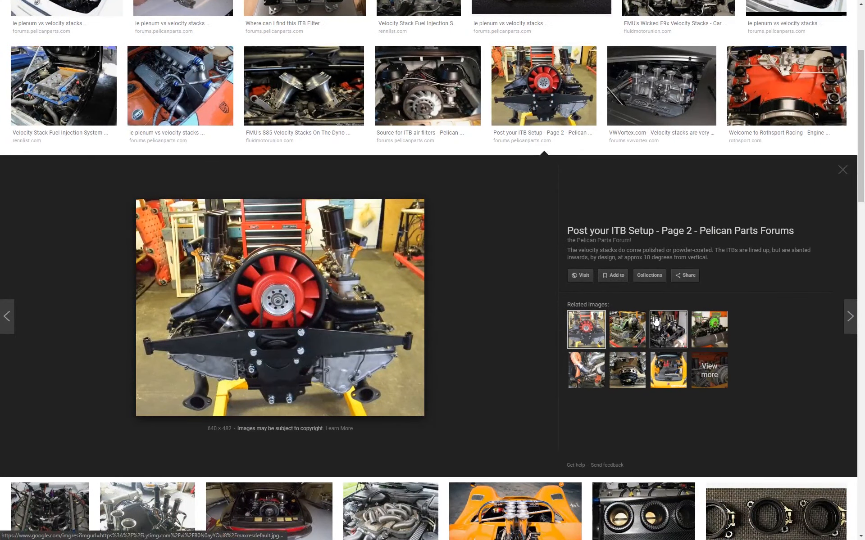
left_click(587, 369)
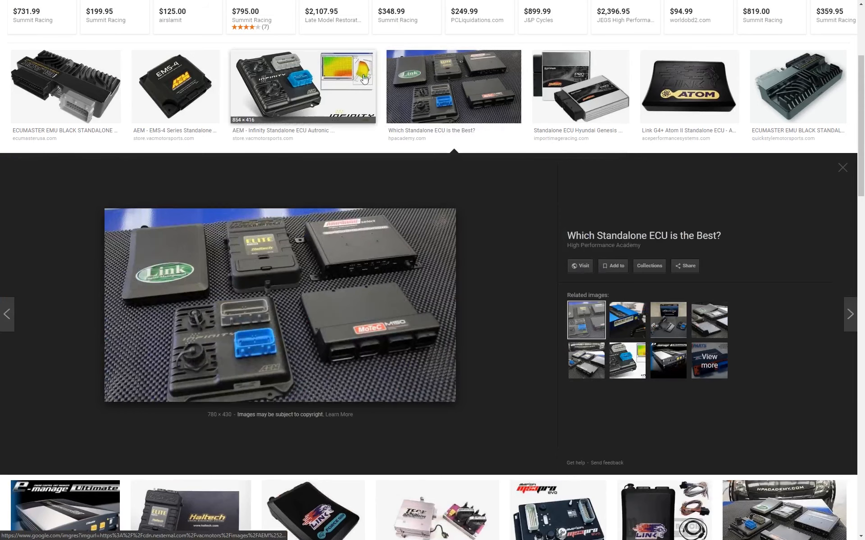
left_click(302, 85)
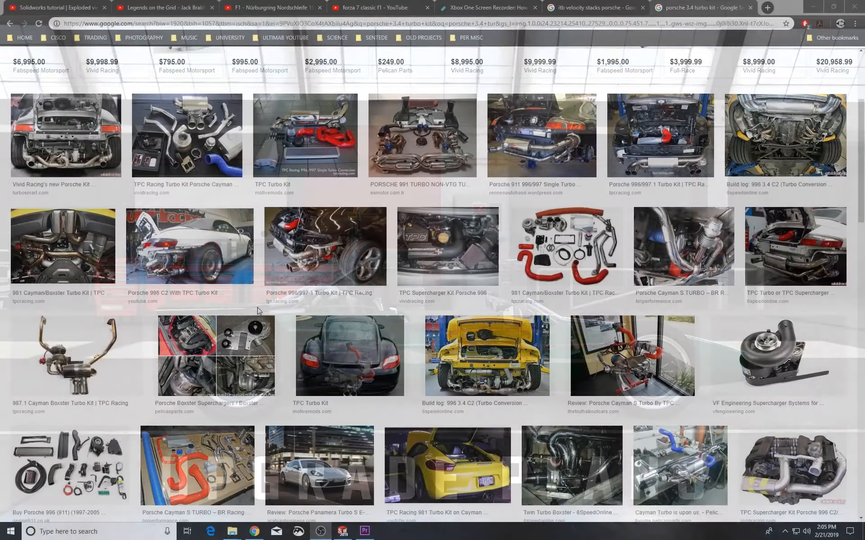
Step: Enlarge Vivid Racing's Porsche turbo kit engine photo and related turbo kit images
left_click(66, 135)
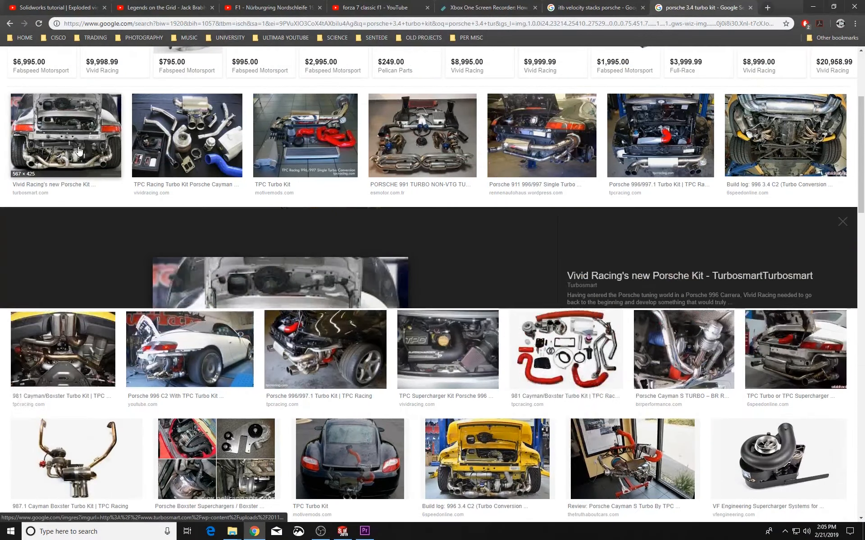
left_click(80, 152)
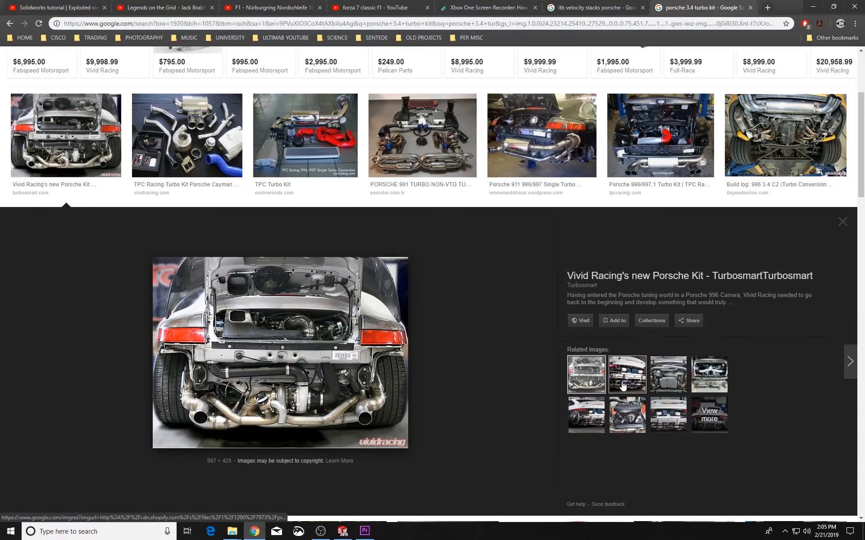
left_click(627, 375)
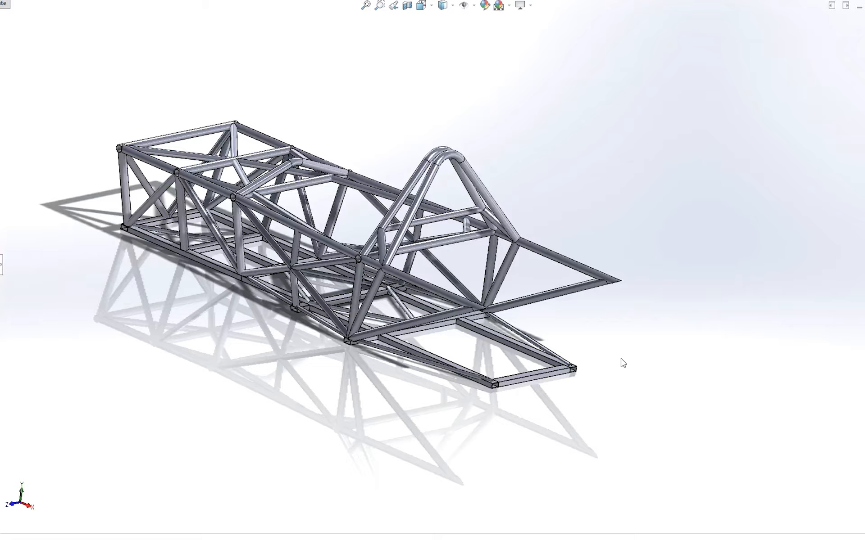
mouse_move(626, 358)
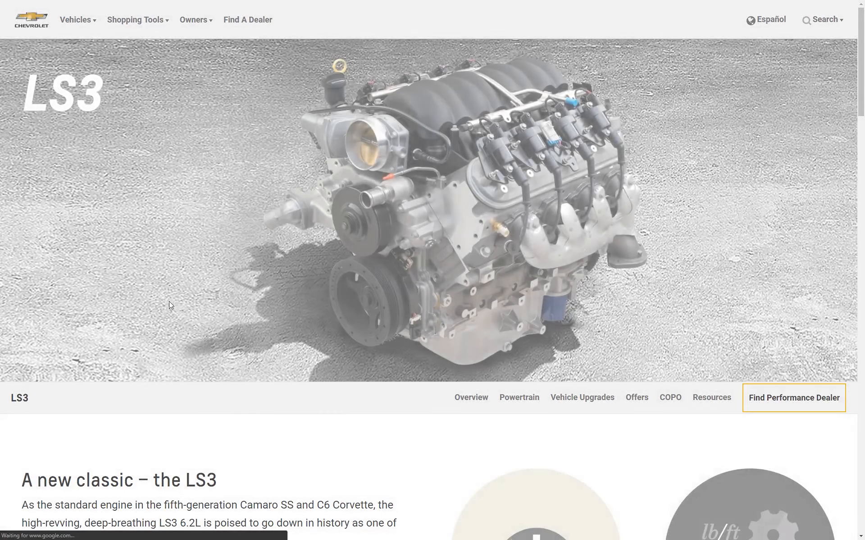
Step: Scroll the Chevrolet LS3 page down to the 430 HP / 425 lb-ft figures and dyno chart
scroll("down", 3)
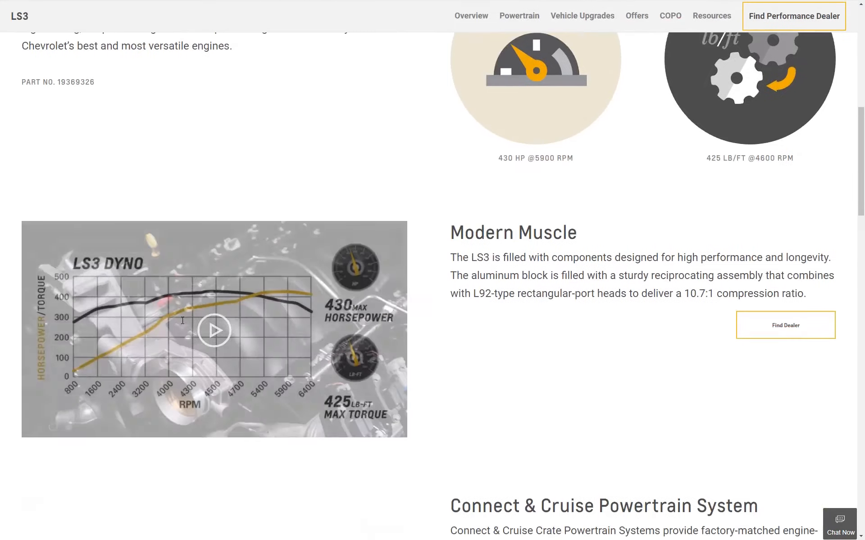
scroll("down", 3)
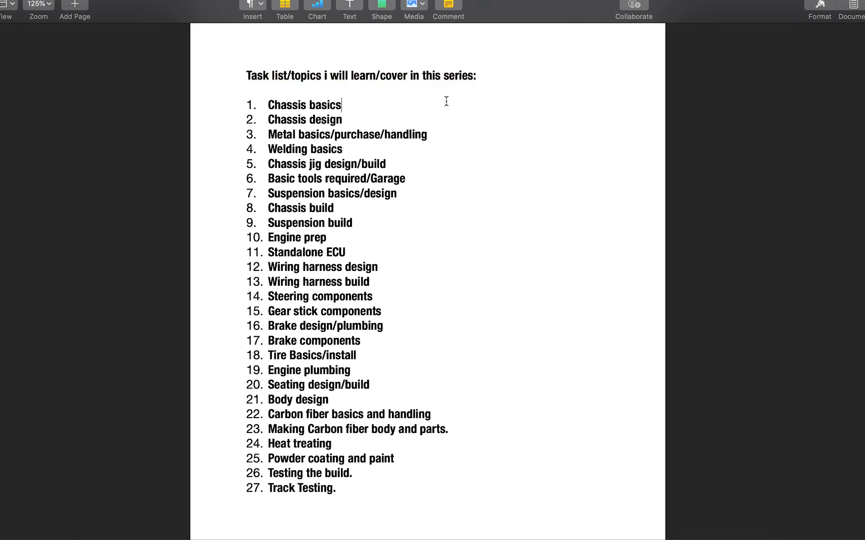
left_click(432, 135)
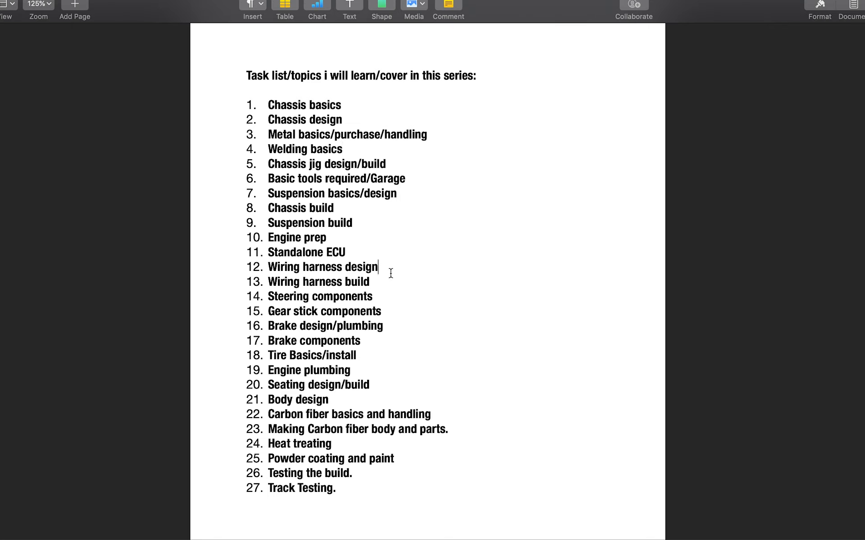
mouse_move(410, 343)
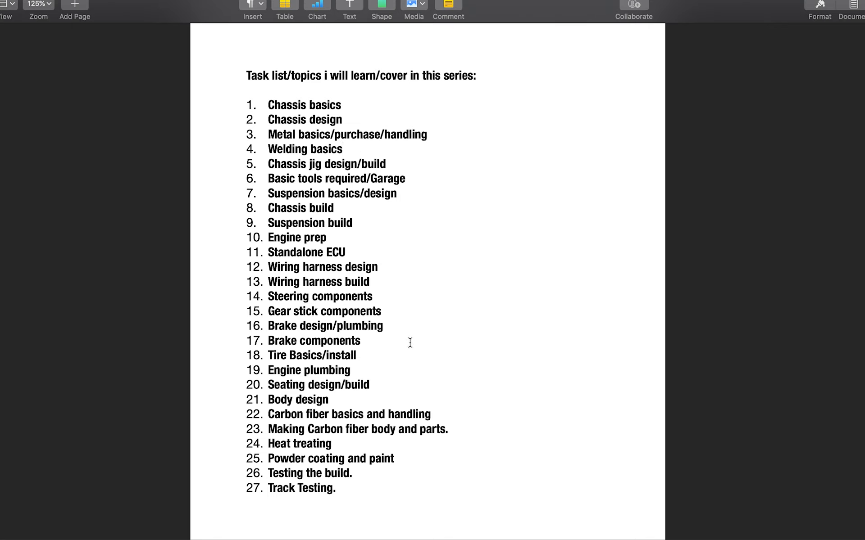
mouse_move(445, 416)
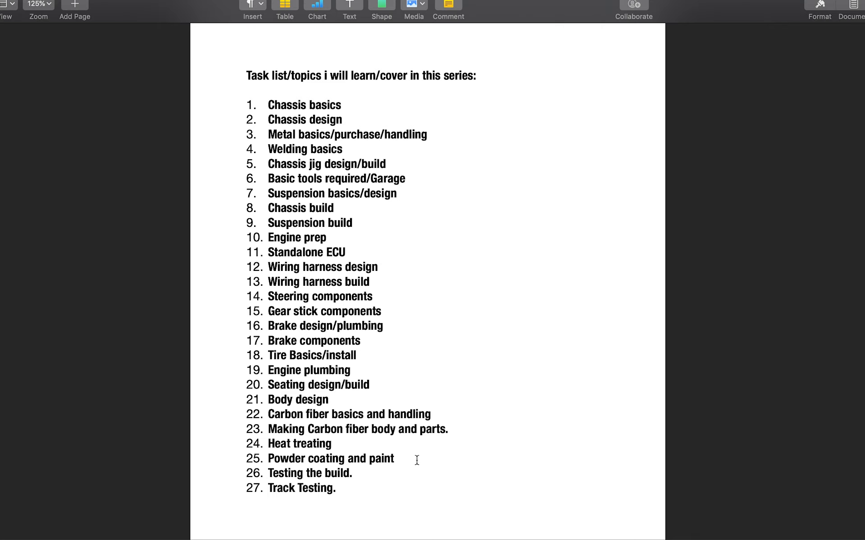
double_click(303, 488)
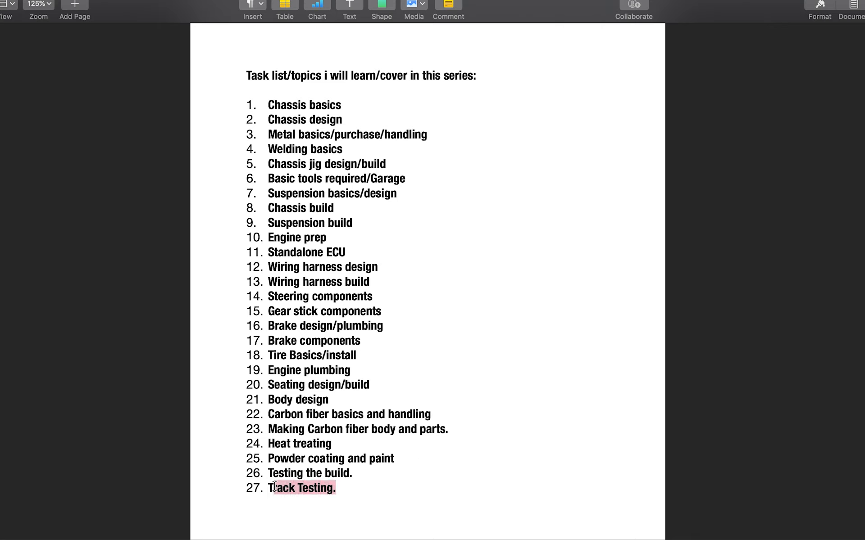